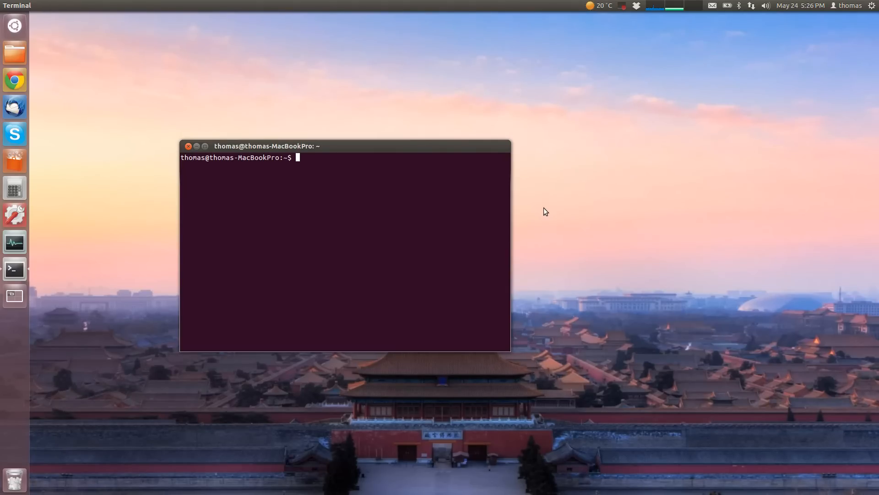
Step: Add the ppa:weather-indicator-team/ppa repository with sudo add-apt-repository
{"action": "type", "text": "sudo"}
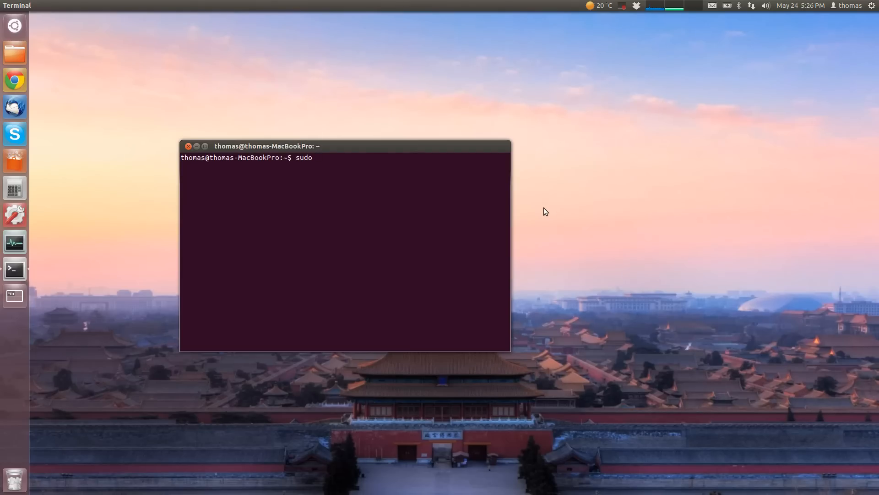
{"action": "type", "text": "add-a"}
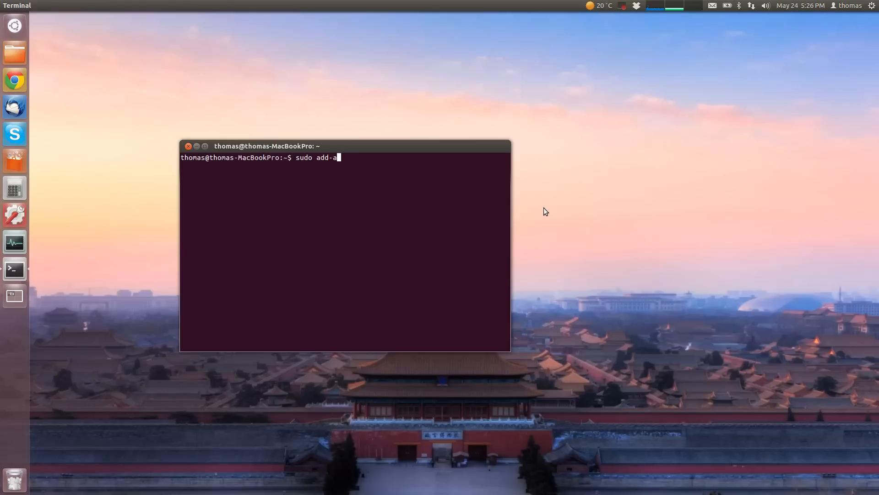
{"action": "type", "text": "pt"}
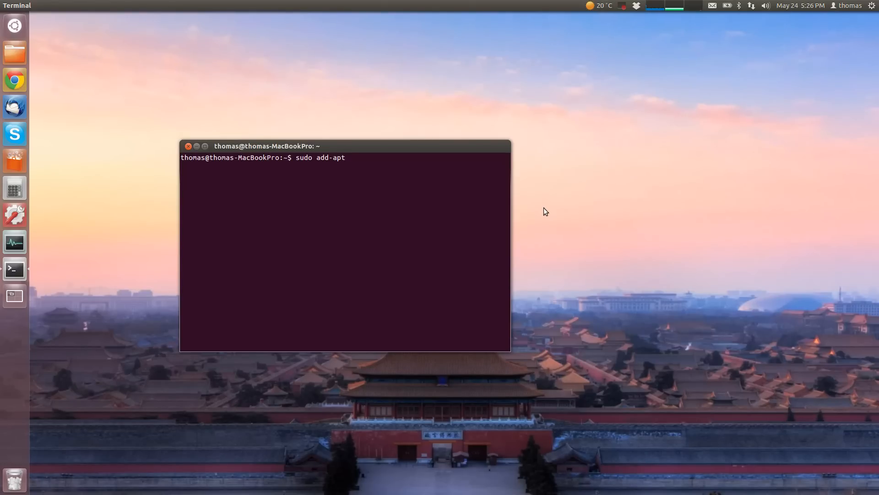
{"action": "type", "text": "-repsoti"}
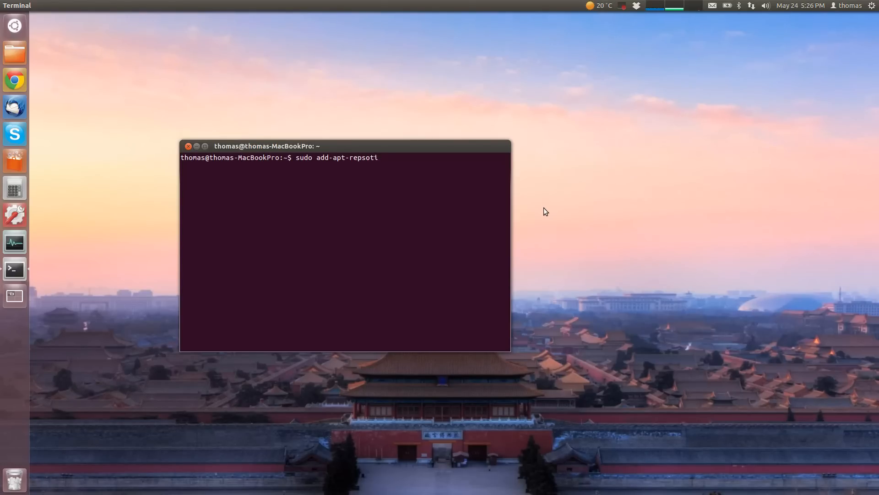
{"action": "key", "text": "BackSpace"}
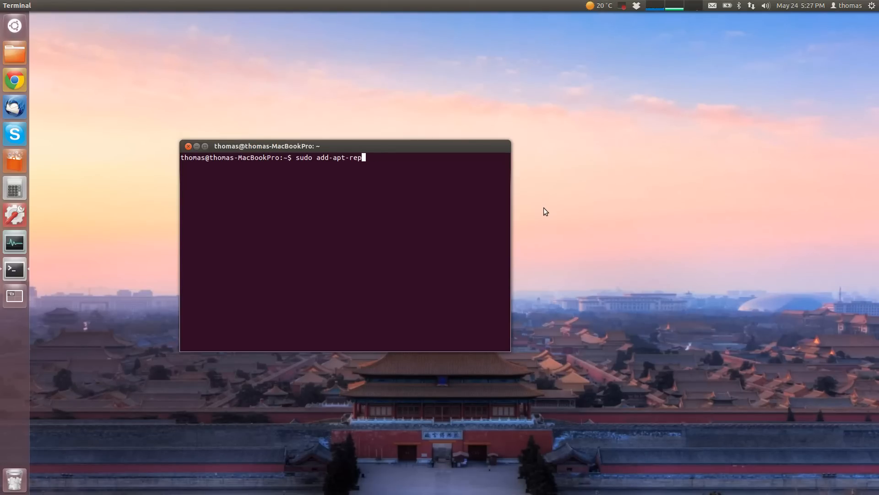
{"action": "type", "text": "ository"}
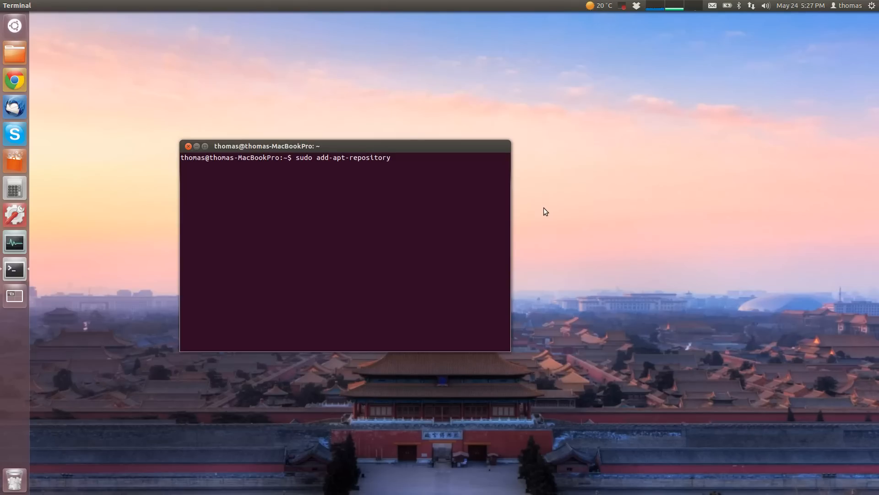
{"action": "type", "text": "ppa:"}
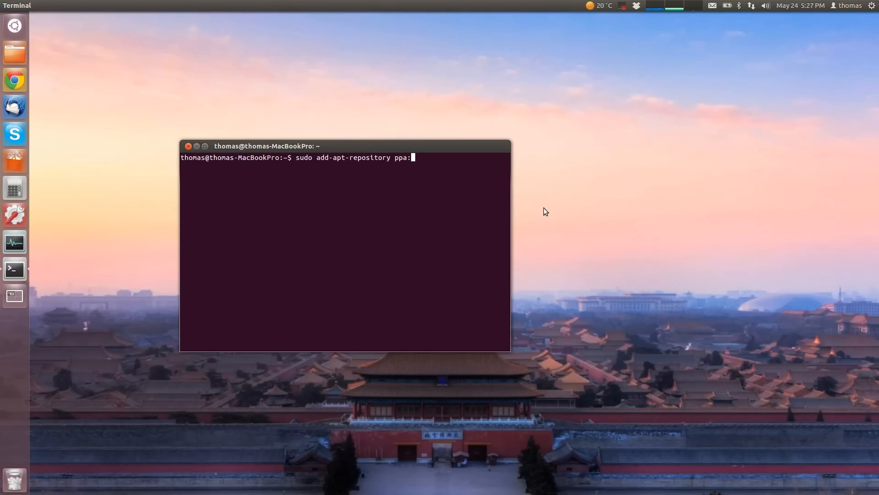
{"action": "type", "text": "weath"}
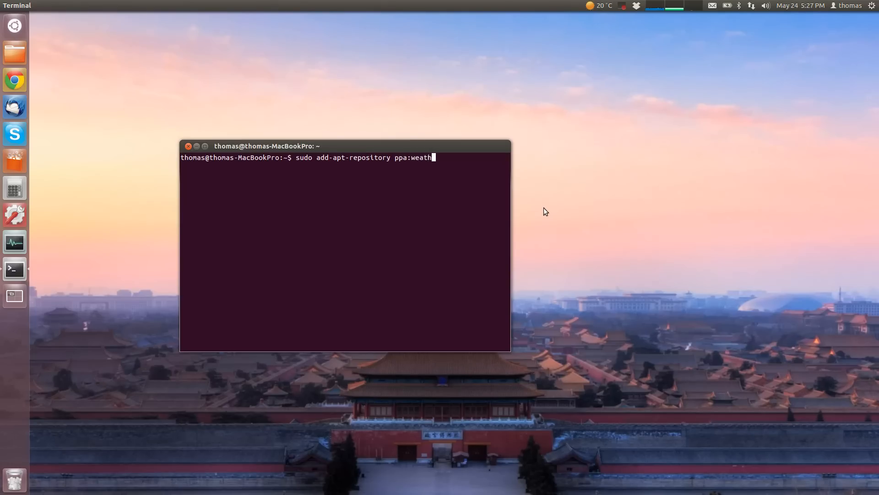
{"action": "type", "text": "er"}
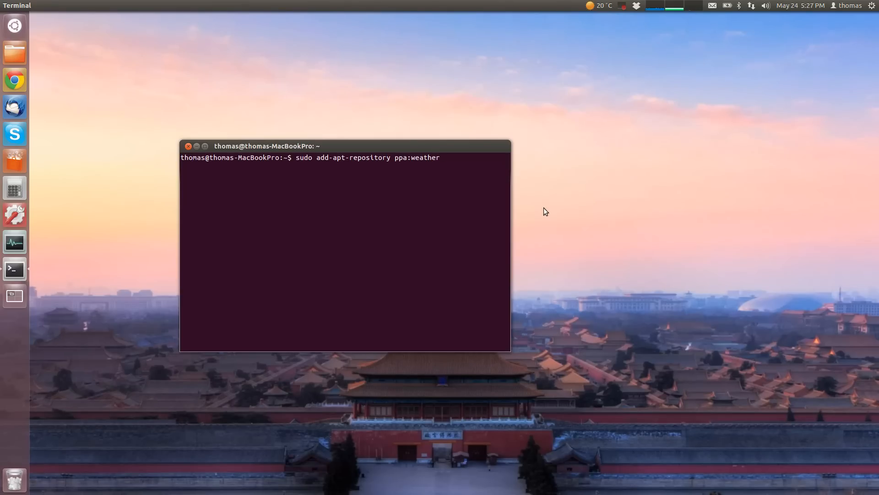
{"action": "type", "text": "-indu"}
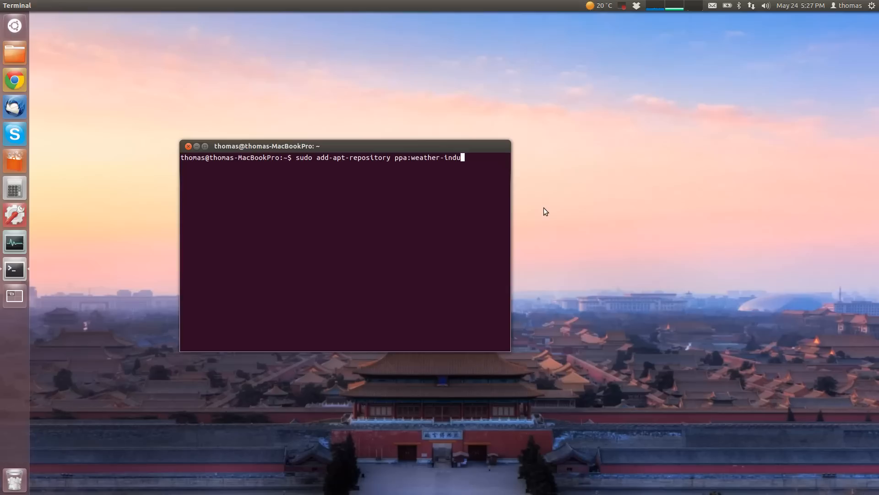
{"action": "type", "text": "cator-te"}
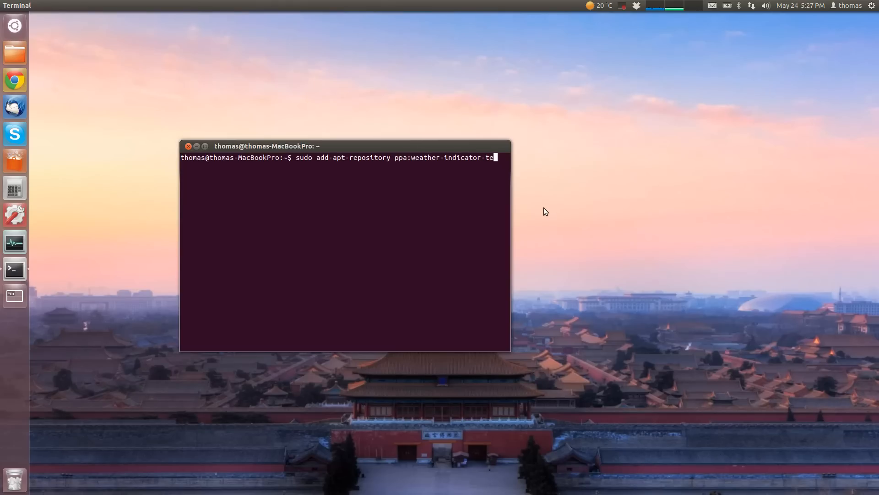
{"action": "type", "text": "am"}
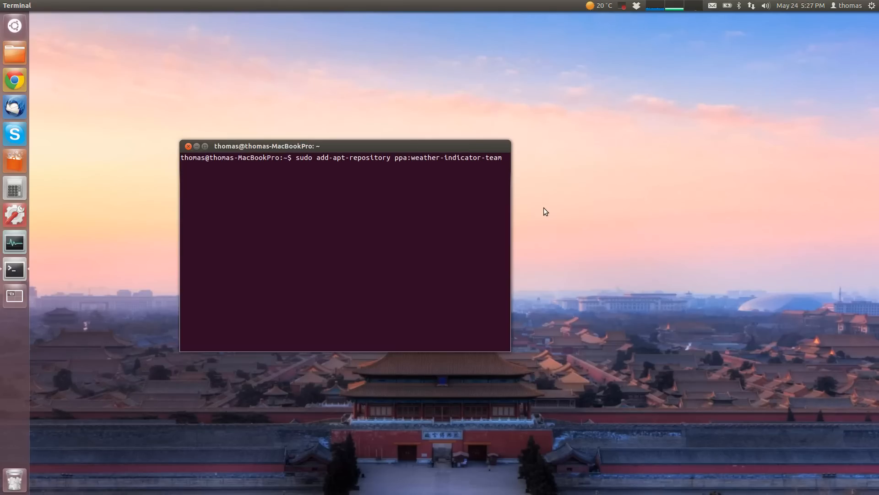
{"action": "key", "text": "Return"}
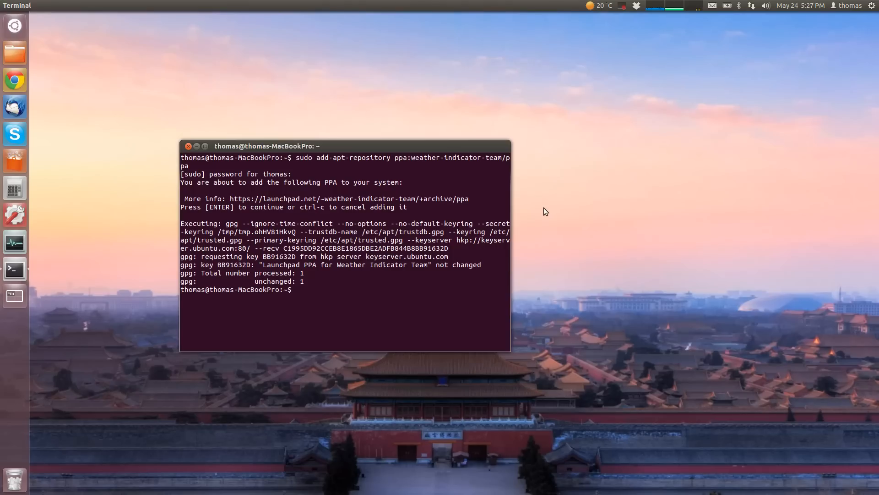
Step: Run 'sudo apt-get update' until 'Reading package lists... Done' appears
{"action": "type", "text": "su"}
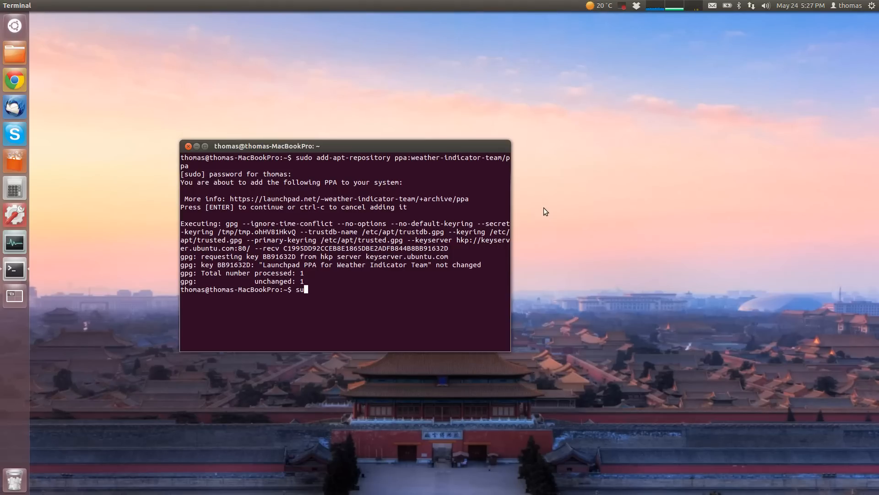
{"action": "type", "text": "sudo a"}
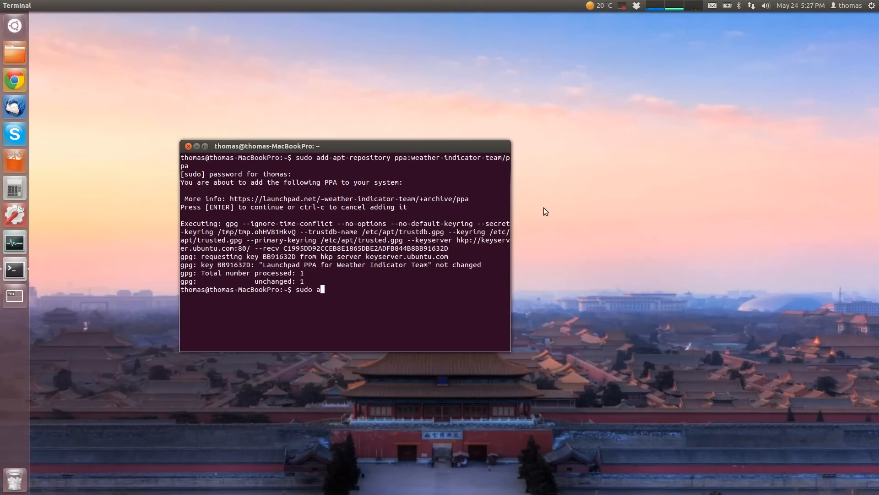
{"action": "type", "text": "pt-g"}
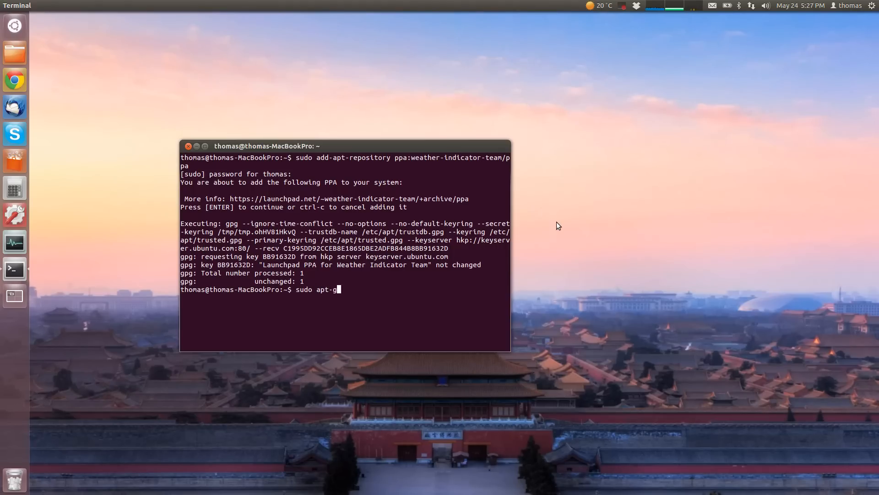
{"action": "type", "text": "et up"}
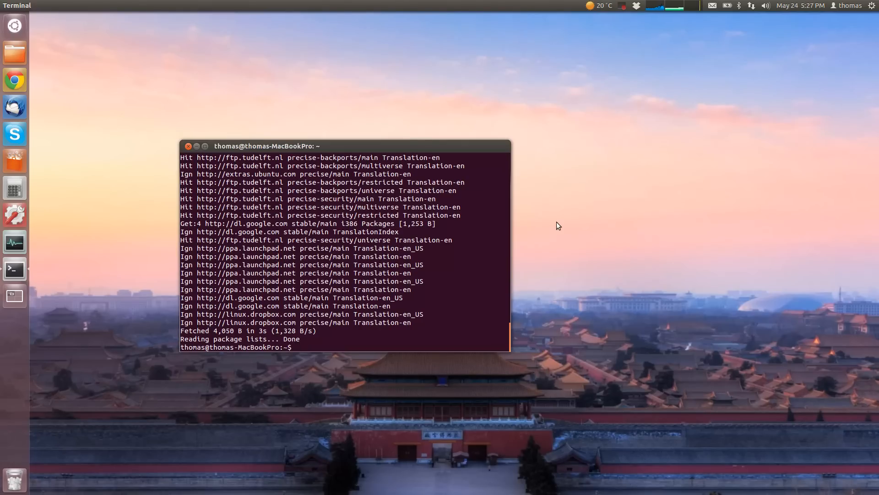
Step: Install indicator-weather via sudo apt-get install, then type exit at the prompt
{"action": "type", "text": "sudo ap"}
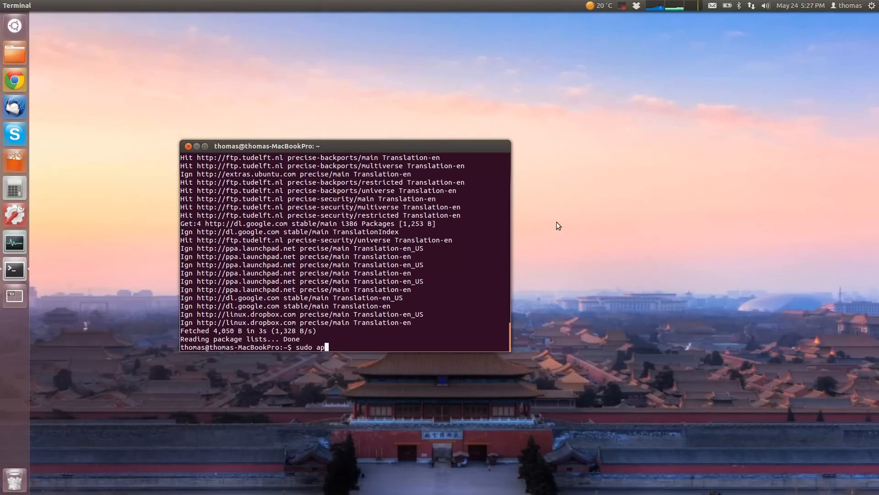
{"action": "type", "text": "t-e"}
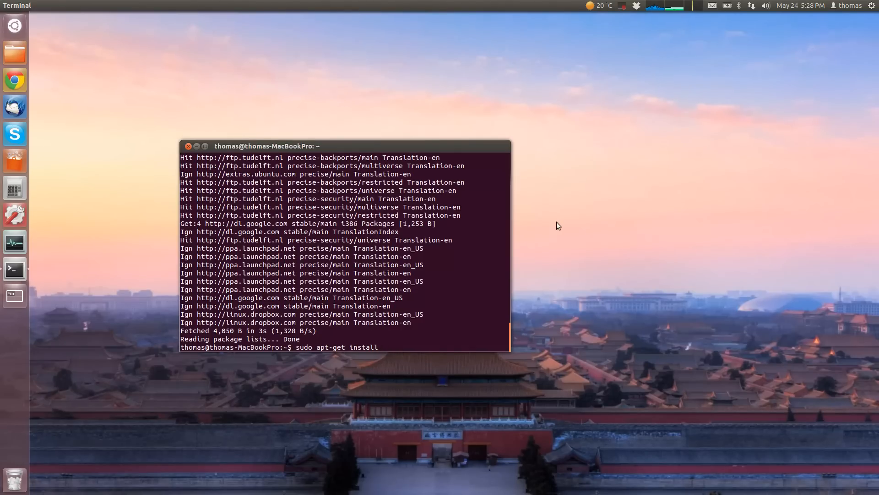
{"action": "type", "text": "indicator-w"}
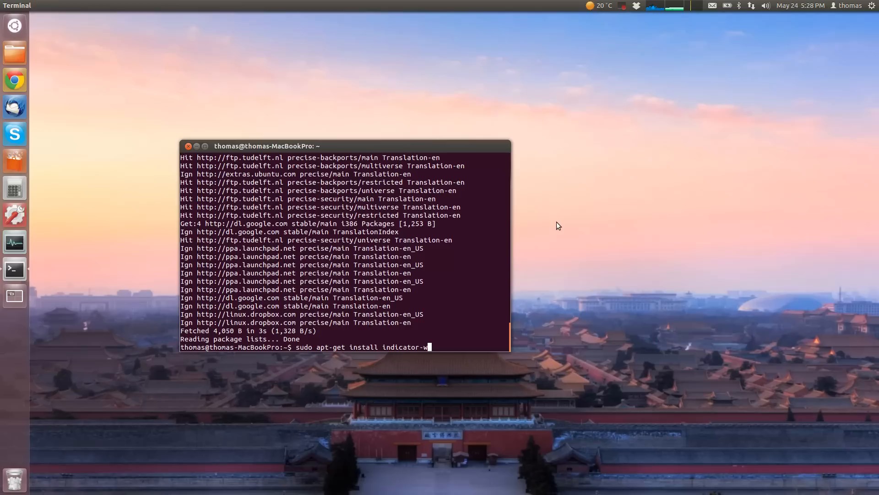
{"action": "type", "text": "eather"}
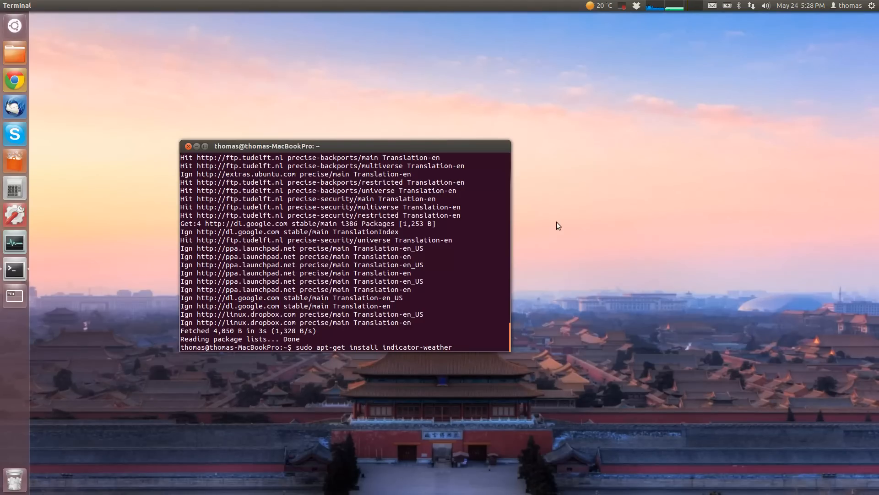
{"action": "key", "text": "Return"}
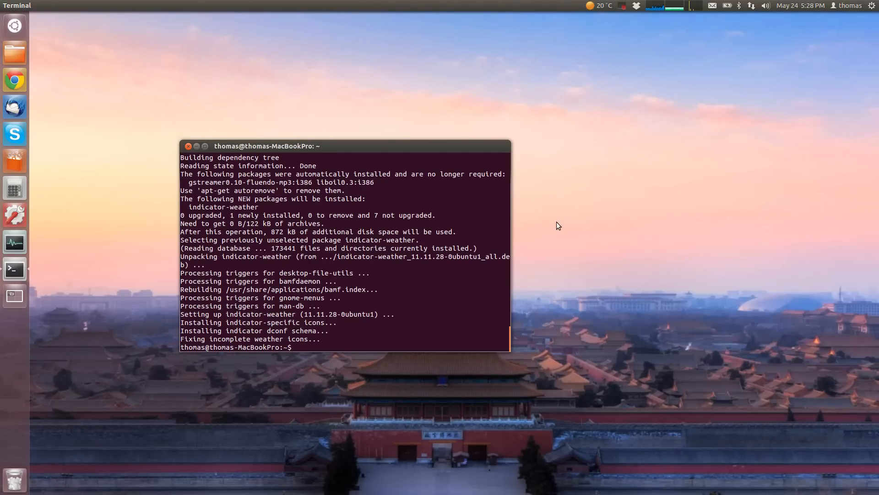
{"action": "type", "text": "exit"}
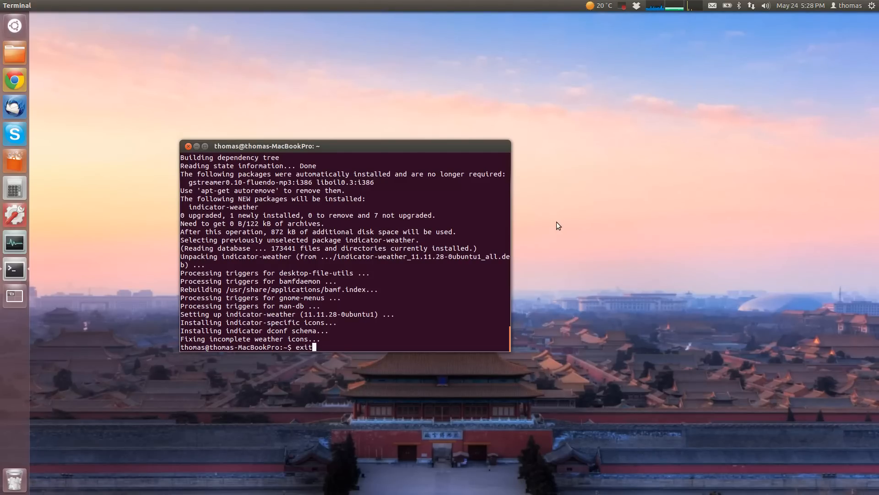
Step: Show the weather menu with Flensburg clear, 20 °C, 52% humidity
{"action": "left_click", "coordinate": [605, 5]}
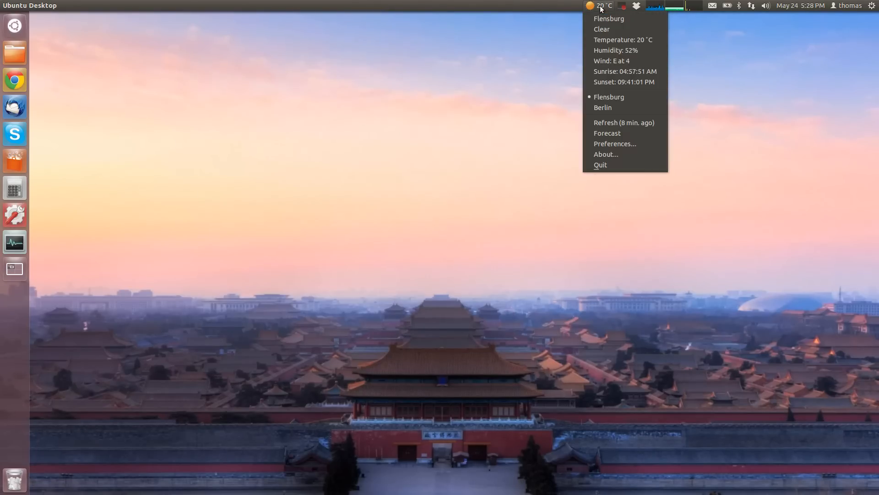
{"action": "mouse_move", "coordinate": [567, 101]}
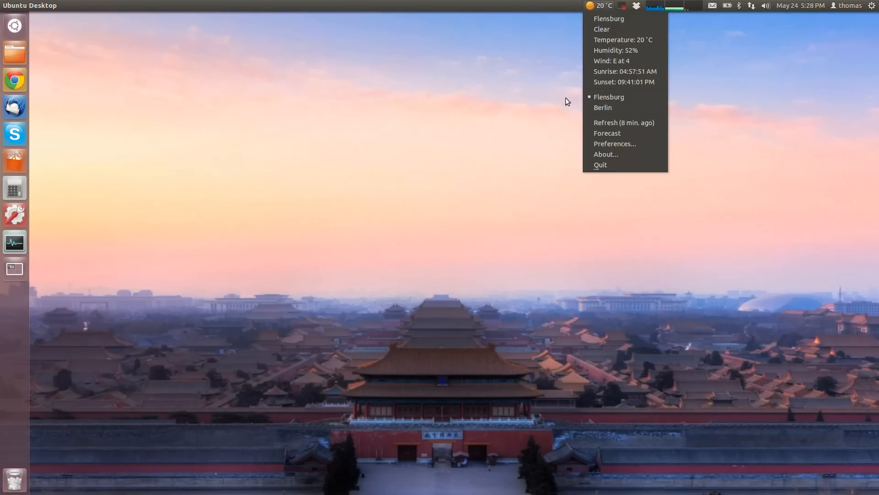
{"action": "left_click", "coordinate": [300, 75]}
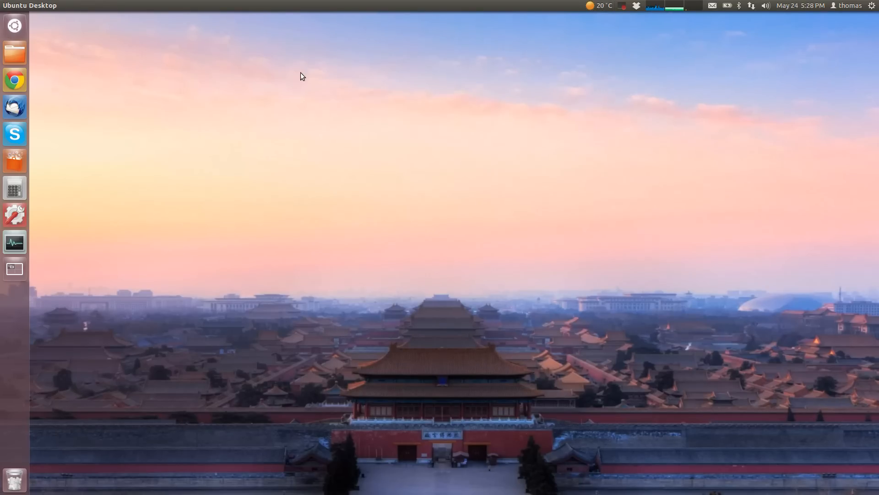
{"action": "type", "text": "indi"}
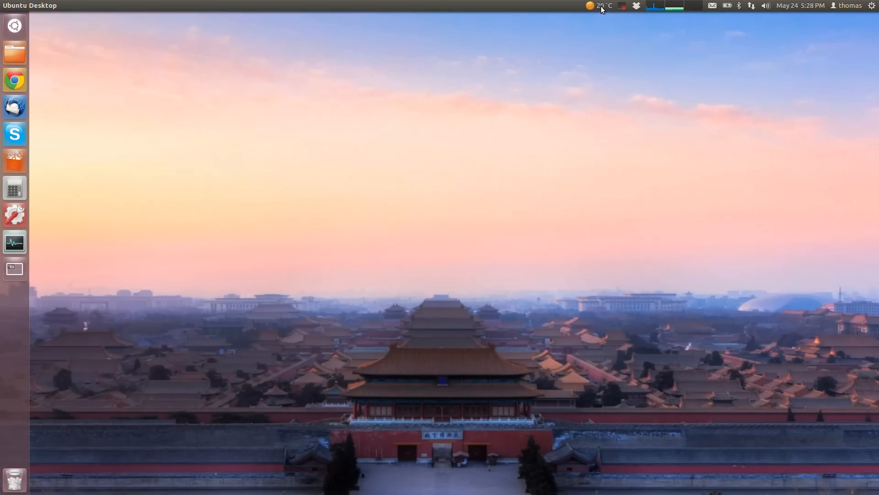
{"action": "left_click", "coordinate": [602, 6]}
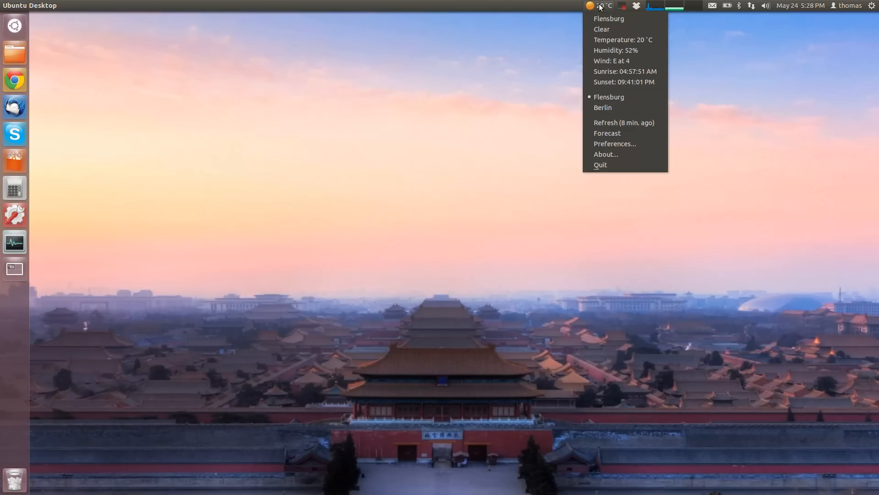
{"action": "mouse_move", "coordinate": [623, 122]}
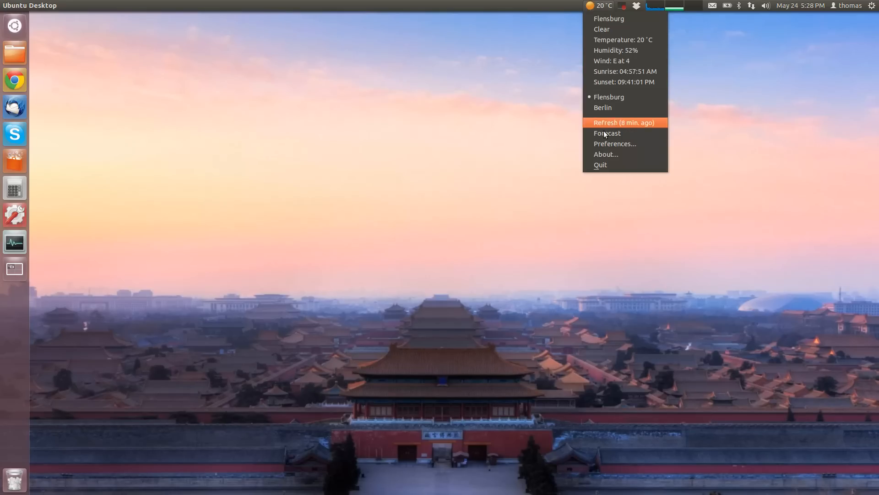
Step: Open Weather Indicator Preferences and view the General, Units and Locations tabs
{"action": "left_click", "coordinate": [615, 144]}
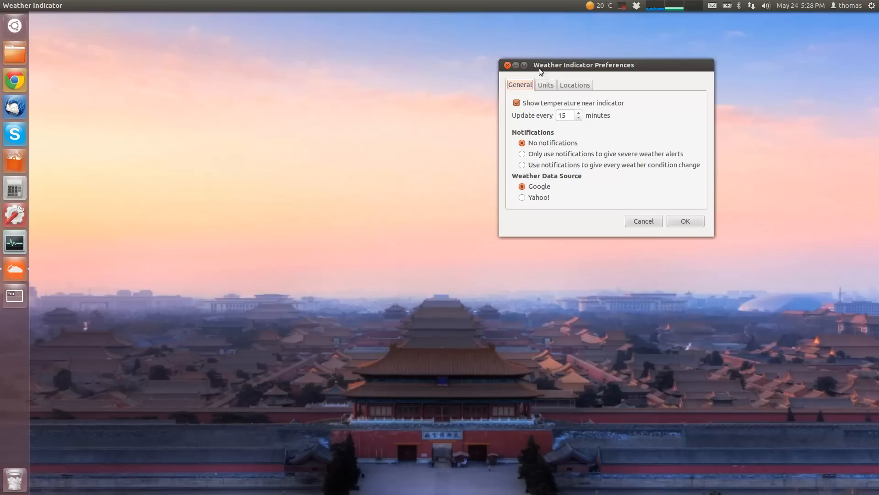
{"action": "left_click", "coordinate": [521, 103]}
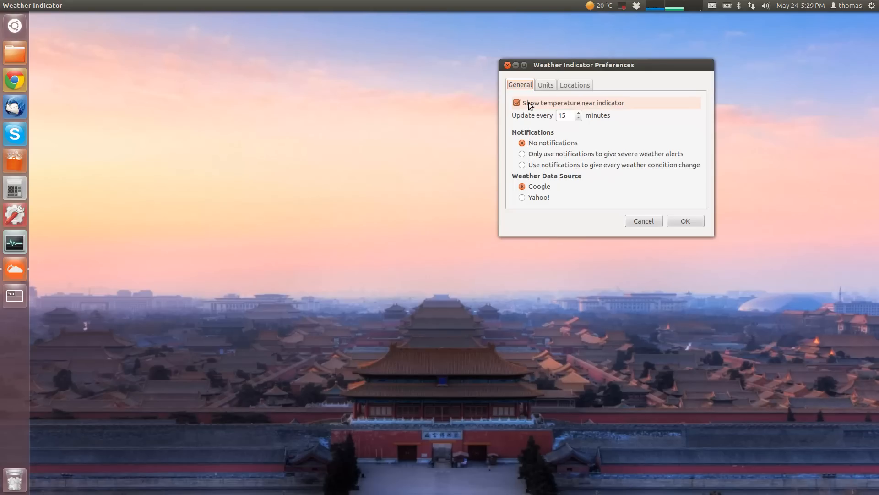
{"action": "mouse_move", "coordinate": [596, 106]}
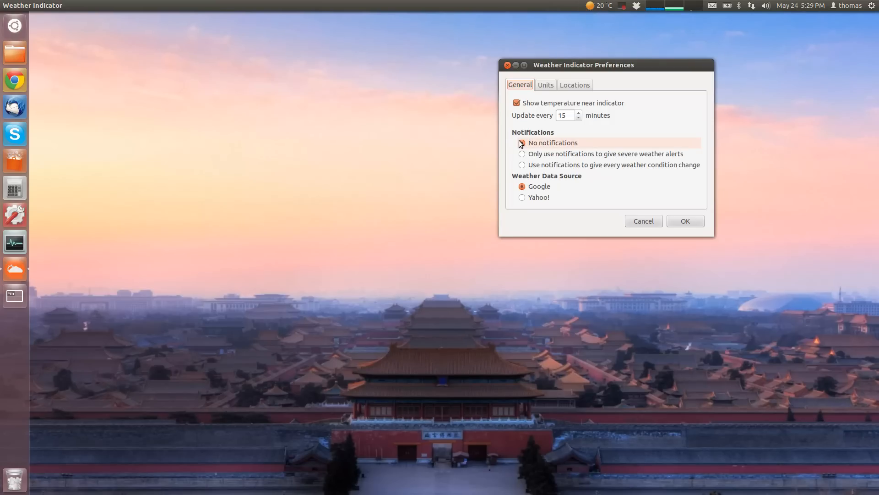
{"action": "left_click", "coordinate": [522, 143]}
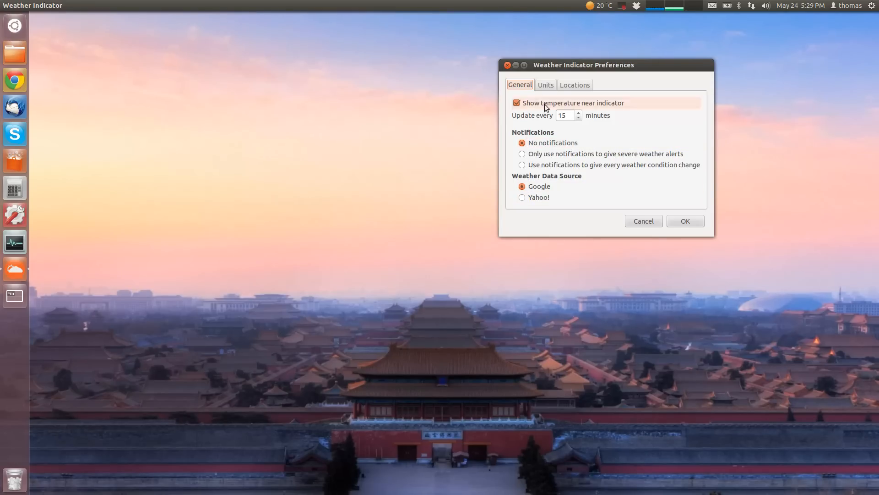
{"action": "left_click", "coordinate": [545, 85]}
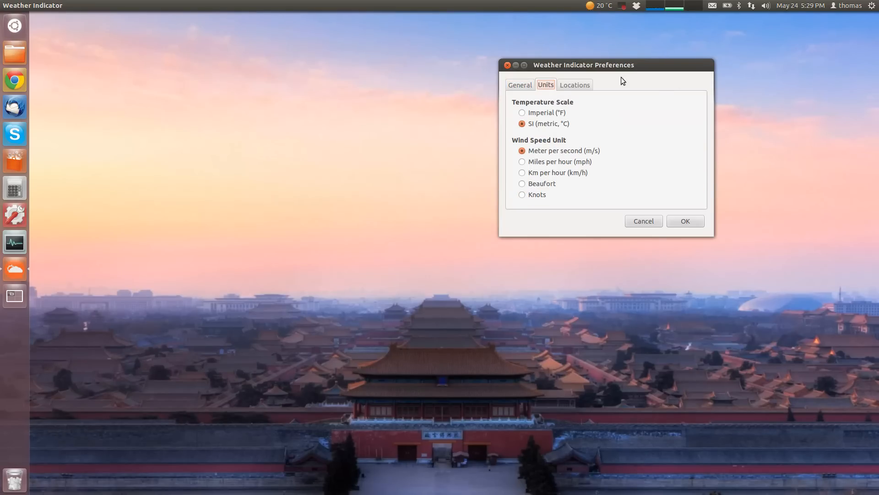
{"action": "left_click", "coordinate": [574, 84]}
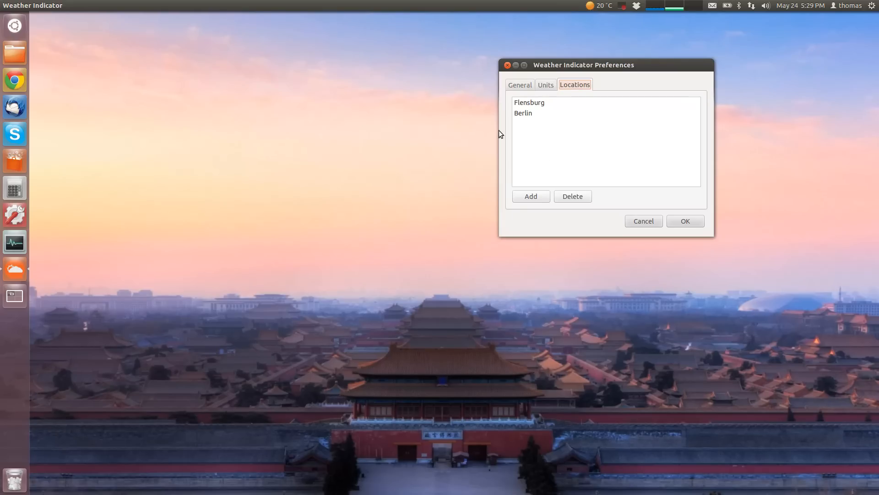
Step: Add Phoenix, Arizona labelled 'Phoenix' and close Preferences with OK
{"action": "left_click", "coordinate": [530, 196]}
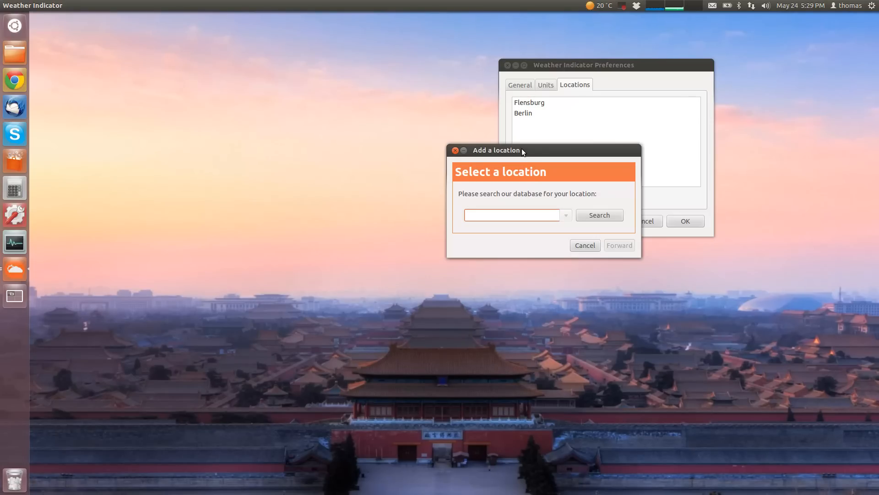
{"action": "left_click", "coordinate": [510, 215]}
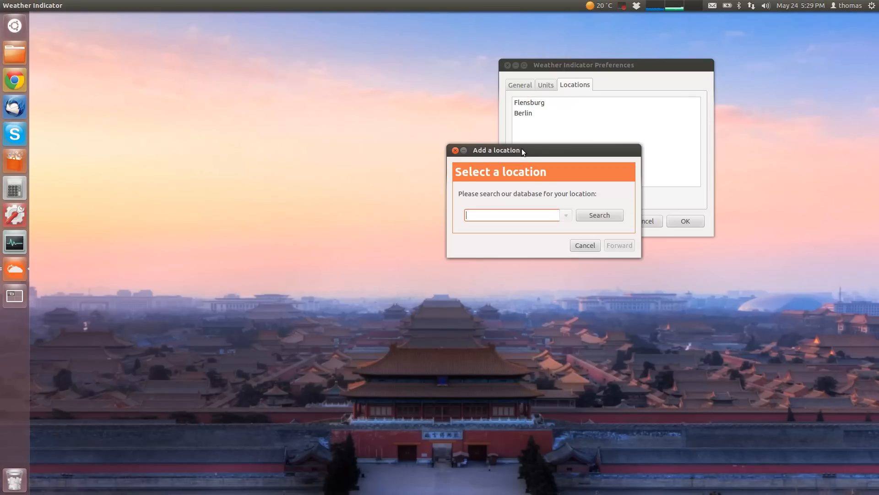
{"action": "type", "text": "Phoenix, A"}
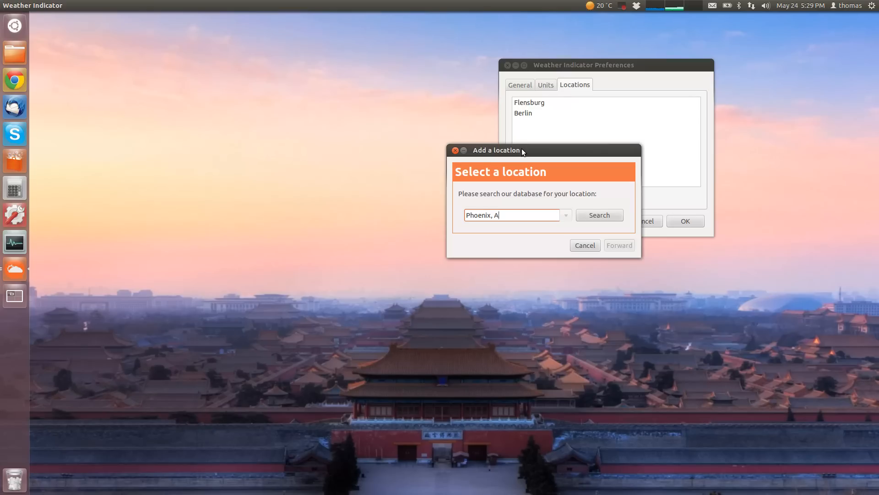
{"action": "type", "text": "rizona"}
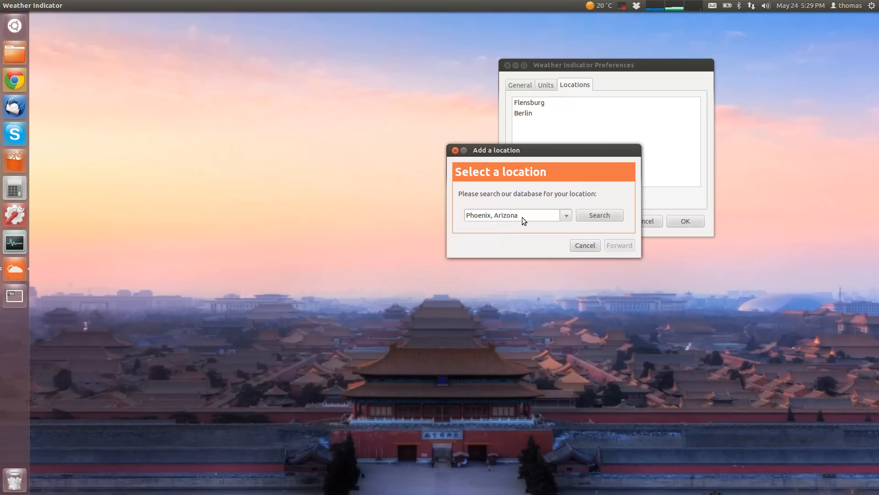
{"action": "left_click", "coordinate": [619, 245]}
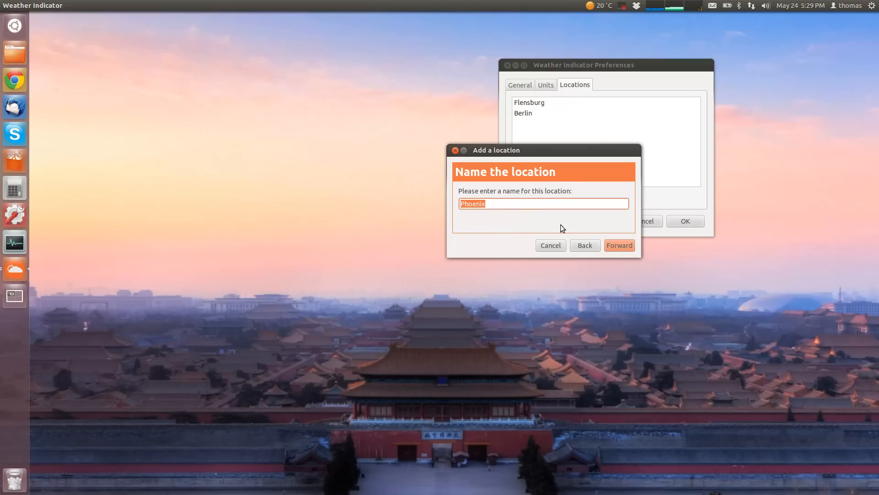
{"action": "mouse_move", "coordinate": [500, 199]}
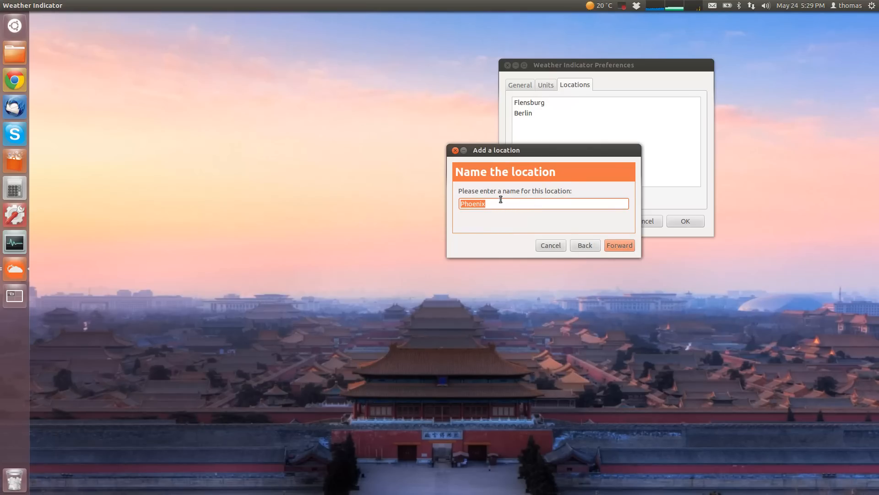
{"action": "mouse_move", "coordinate": [600, 253]}
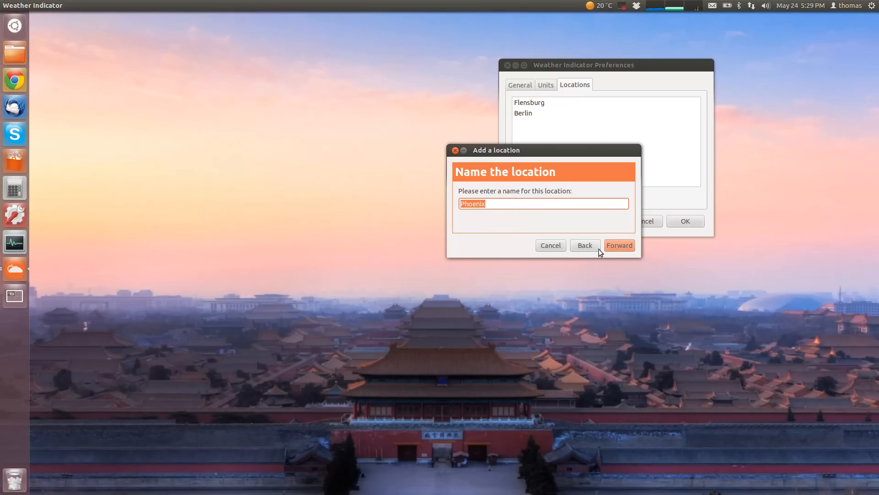
{"action": "left_click", "coordinate": [619, 245]}
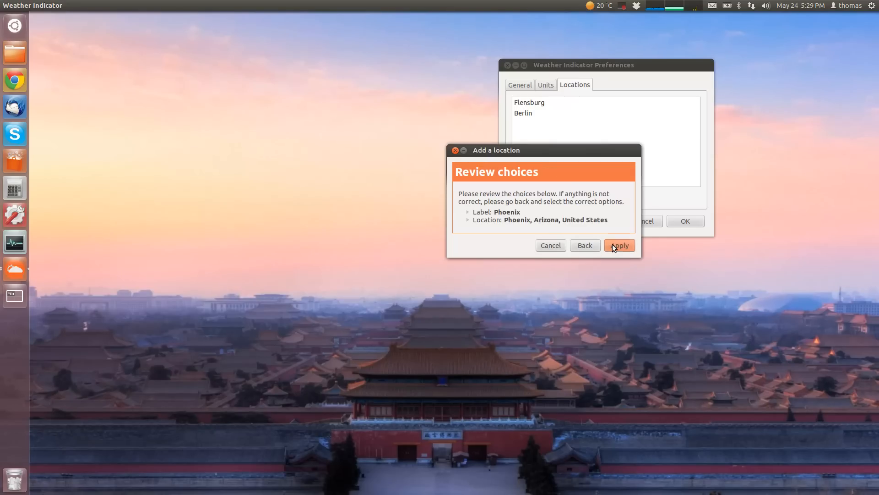
{"action": "left_click", "coordinate": [619, 246]}
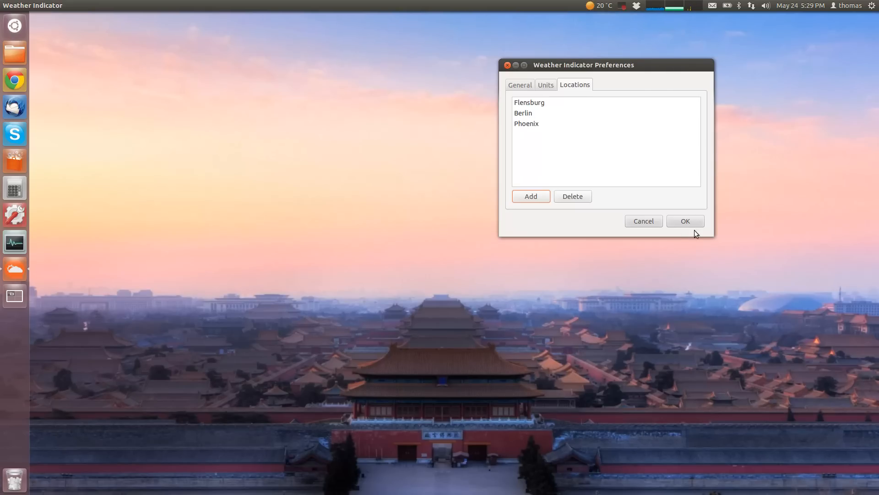
{"action": "left_click", "coordinate": [684, 220]}
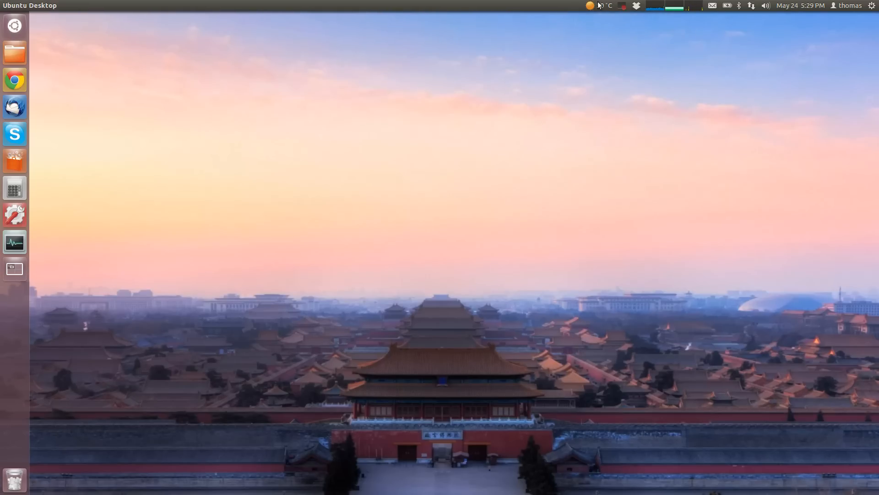
Step: Show Phoenix's weather (28 °C, 23% humidity), then switch to Berlin (24 °C)
{"action": "left_click", "coordinate": [592, 5]}
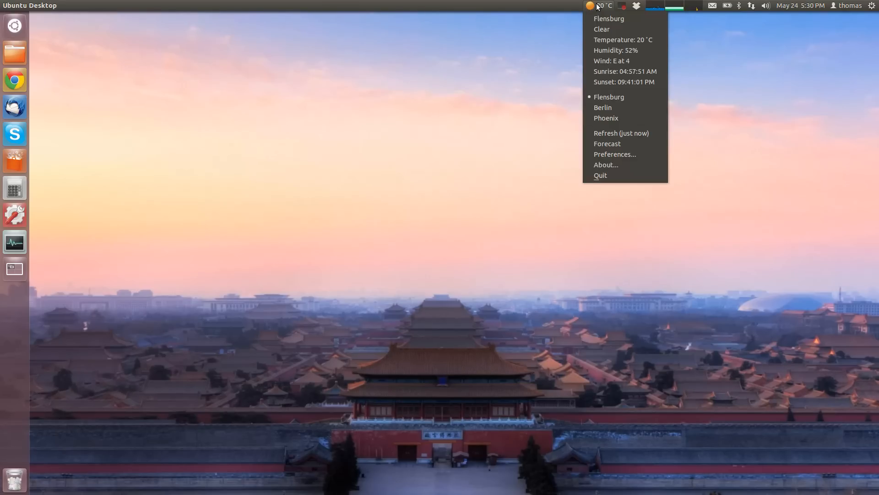
{"action": "mouse_move", "coordinate": [606, 118]}
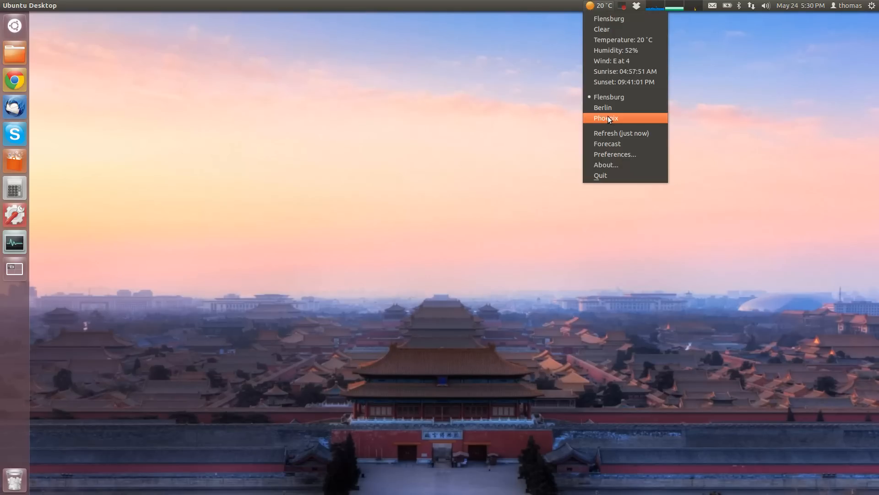
{"action": "mouse_move", "coordinate": [607, 120]}
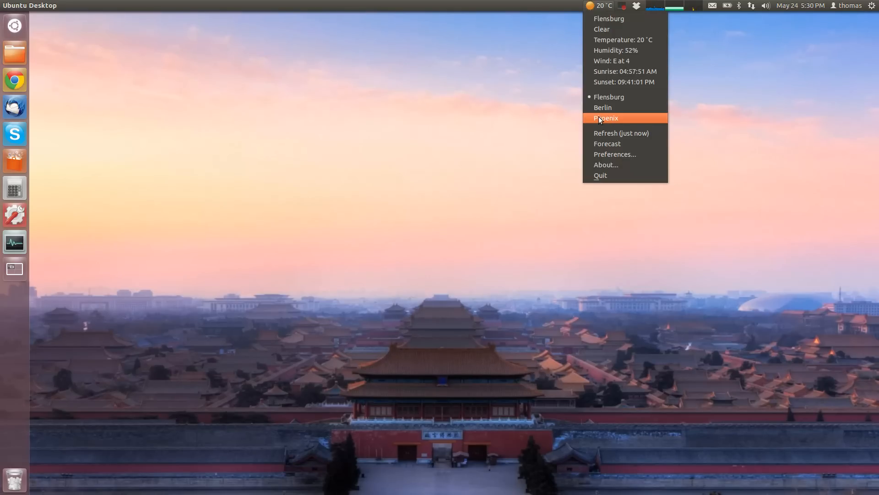
{"action": "left_click", "coordinate": [606, 117]}
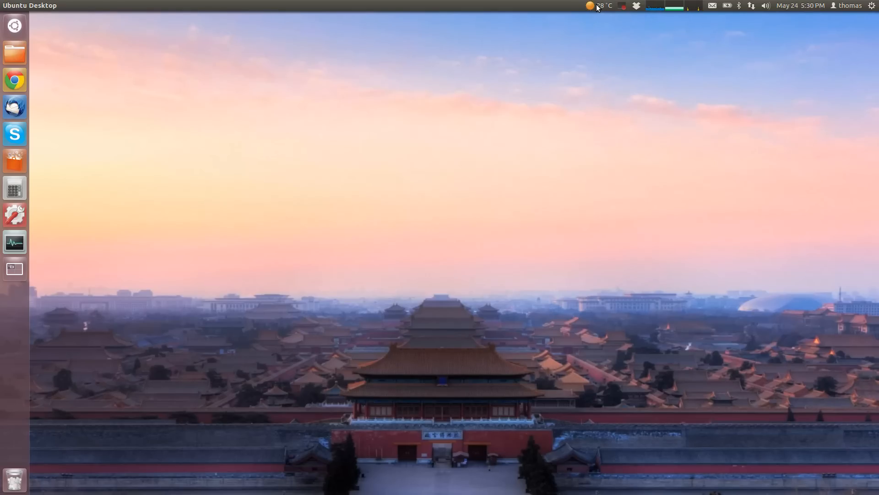
{"action": "left_click", "coordinate": [602, 5]}
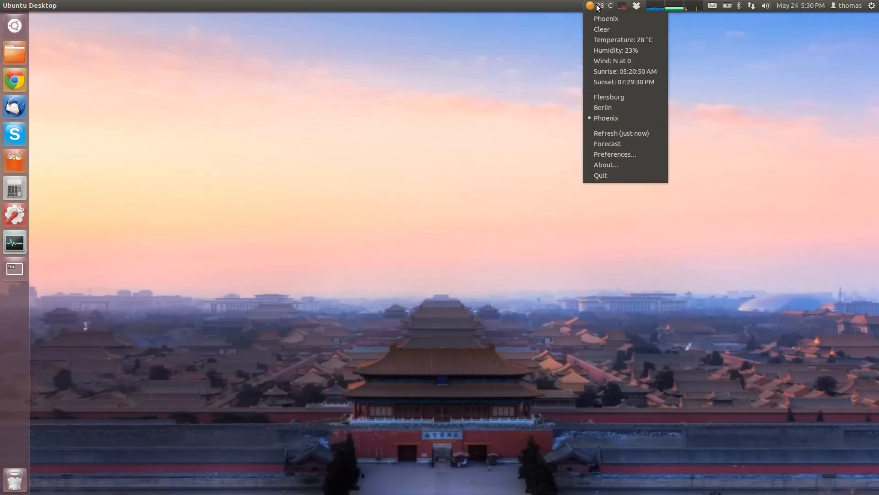
{"action": "mouse_move", "coordinate": [624, 82]}
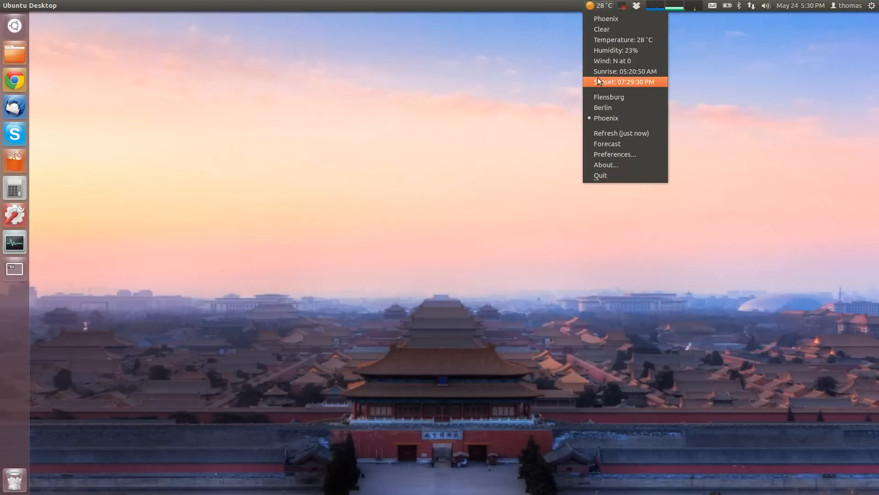
{"action": "mouse_move", "coordinate": [605, 118]}
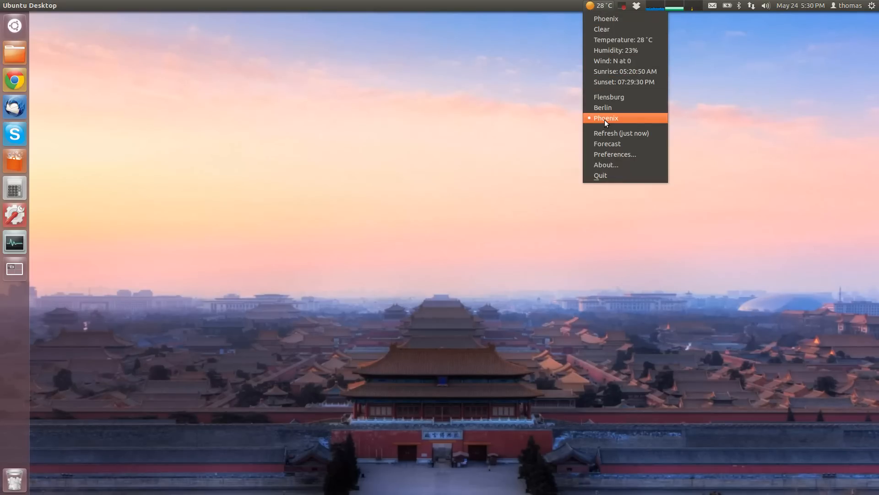
{"action": "left_click", "coordinate": [621, 133]}
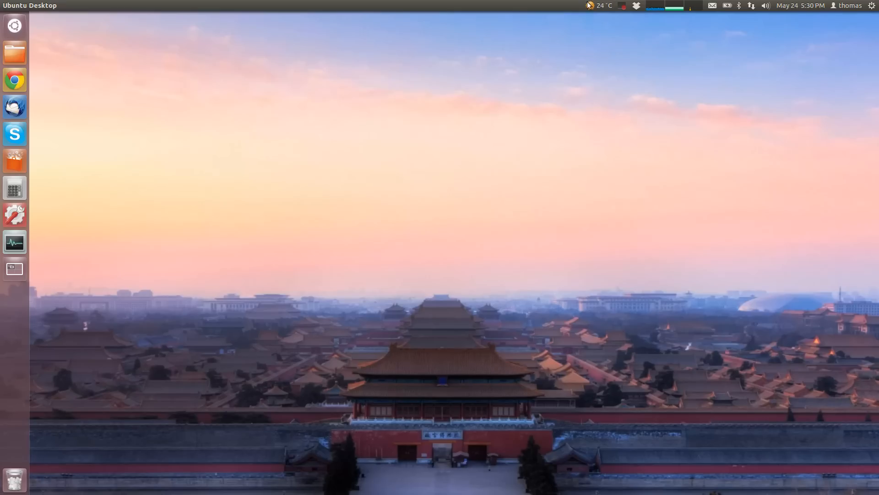
{"action": "left_click", "coordinate": [602, 5]}
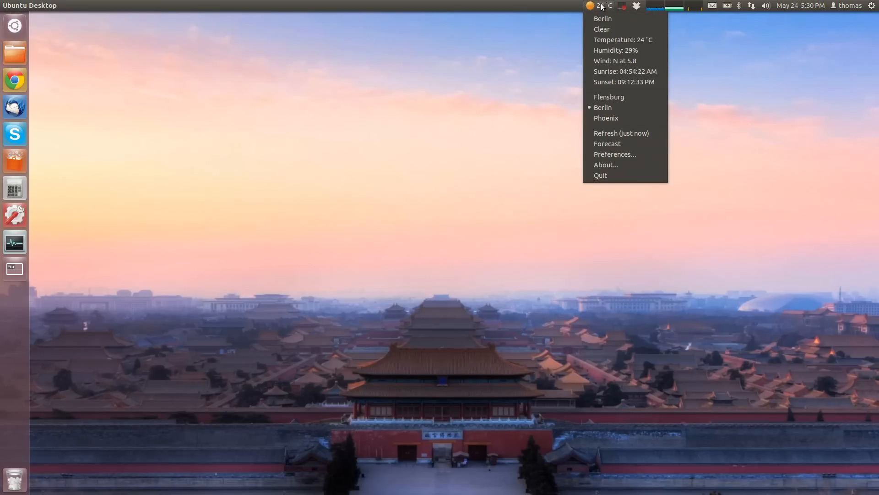
{"action": "mouse_move", "coordinate": [834, 88]}
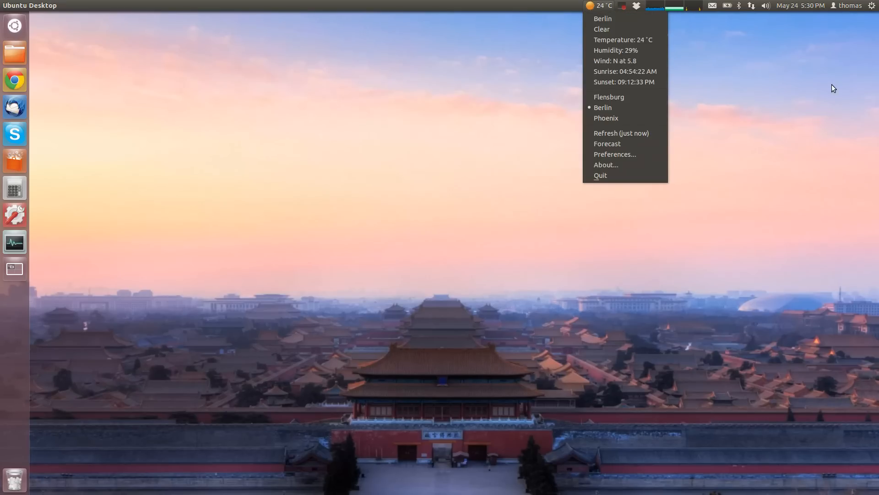
Step: Select Flensburg in the weather menu to show its clear 20 °C conditions
{"action": "left_click", "coordinate": [871, 5]}
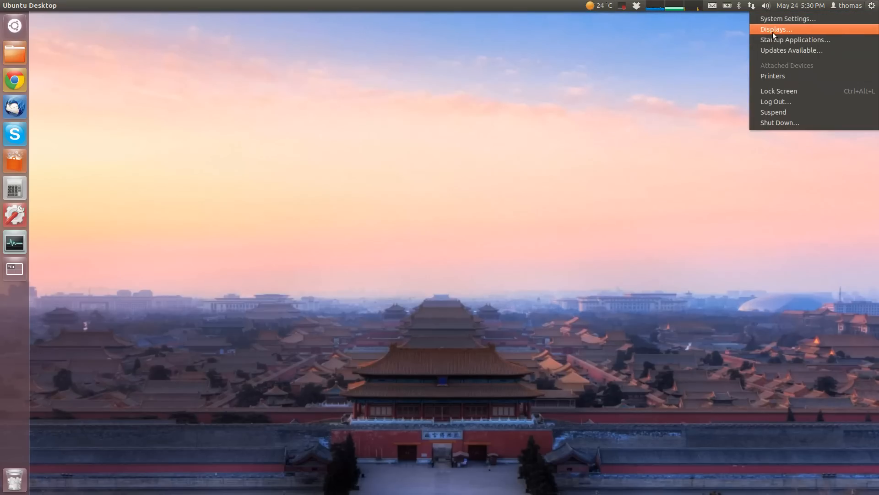
{"action": "mouse_move", "coordinate": [795, 39]}
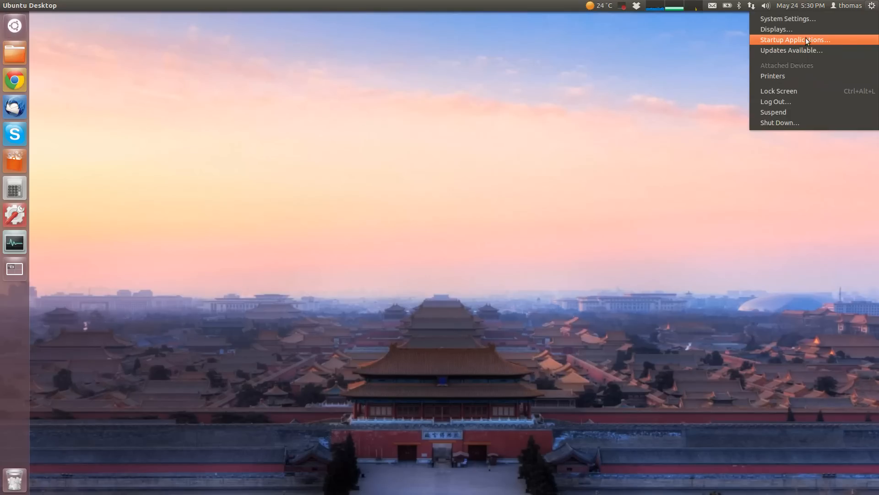
{"action": "mouse_move", "coordinate": [717, 54]}
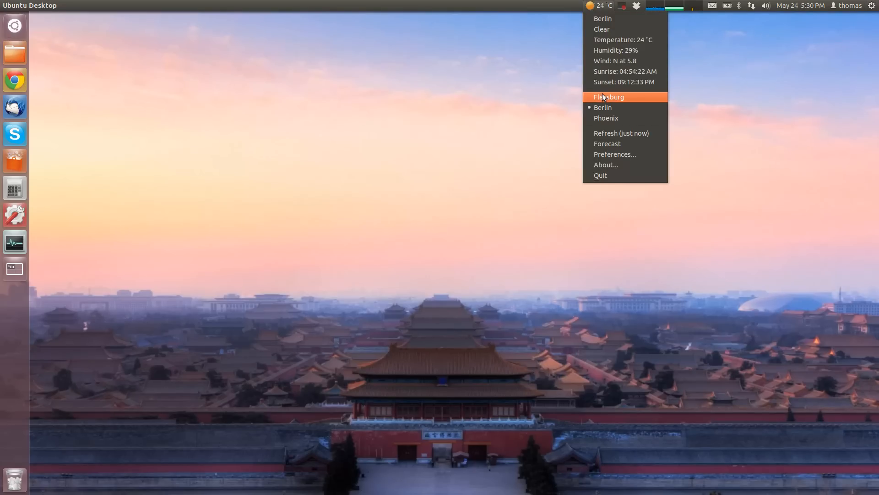
{"action": "mouse_move", "coordinate": [613, 100]}
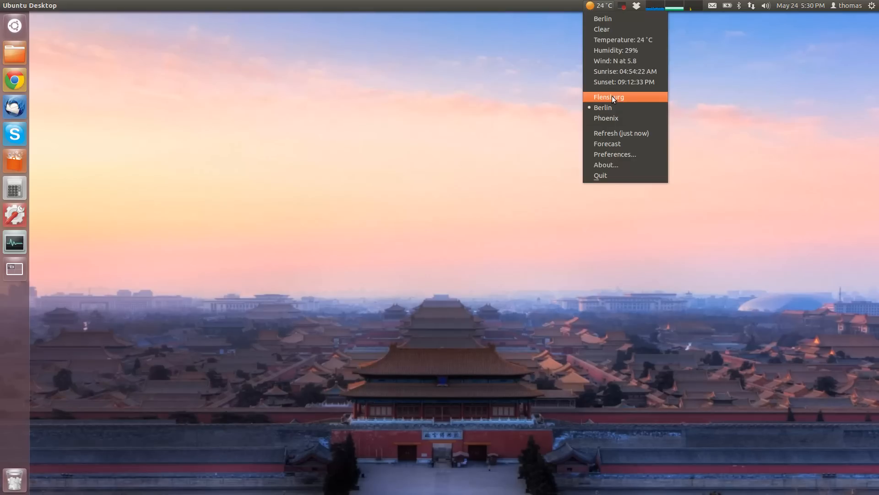
{"action": "left_click", "coordinate": [608, 96]}
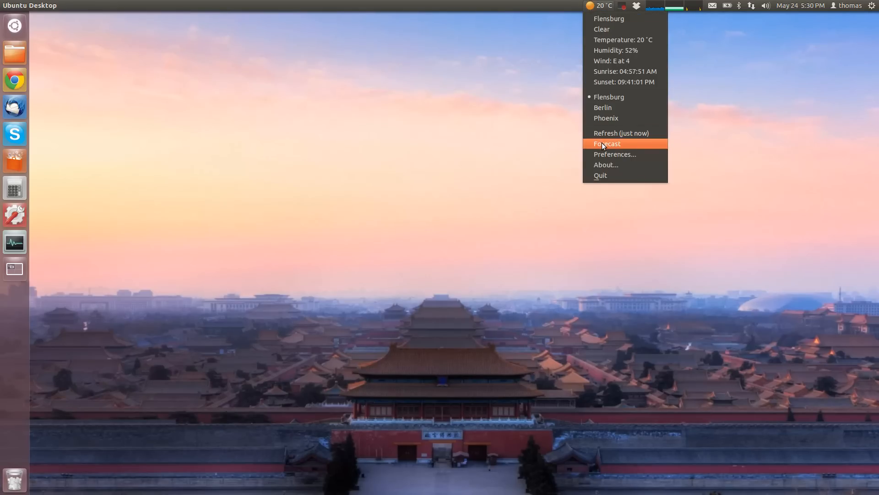
Step: Open Flensburg's four-day forecast and drag its window up and to the right
{"action": "left_click", "coordinate": [607, 143]}
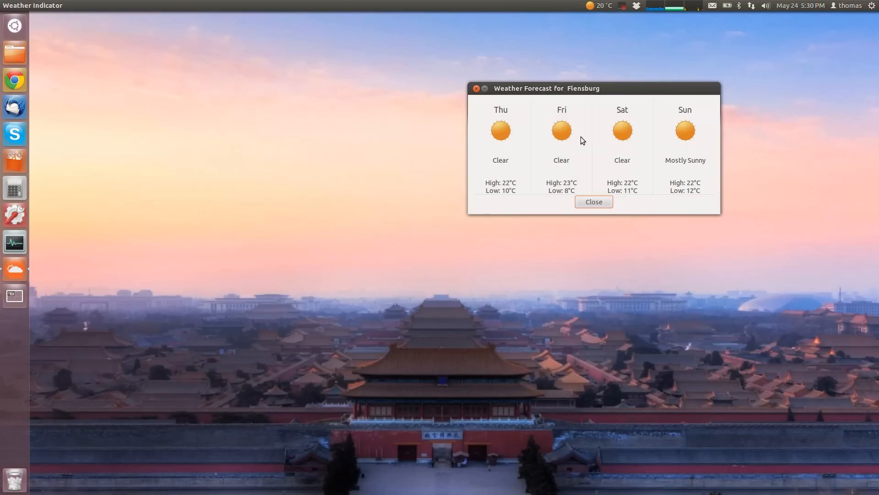
{"action": "mouse_move", "coordinate": [610, 92]}
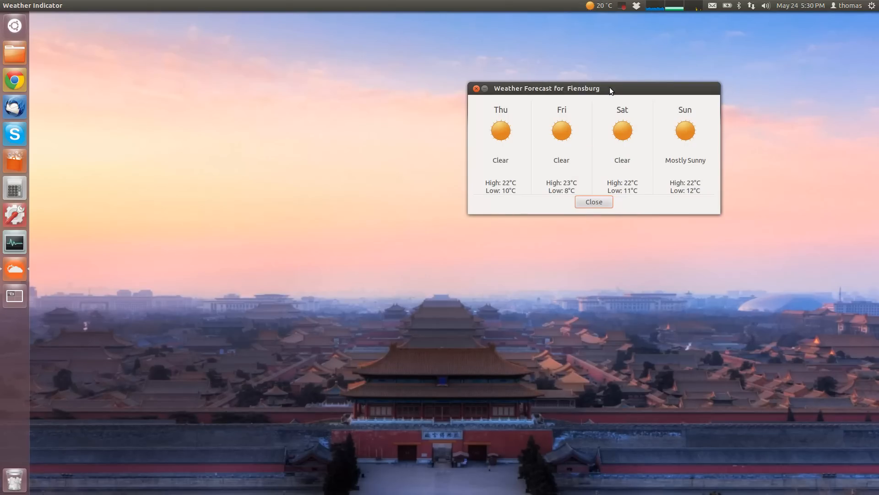
{"action": "left_click_drag", "start_coordinate": [610, 88], "coordinate": [692, 53]}
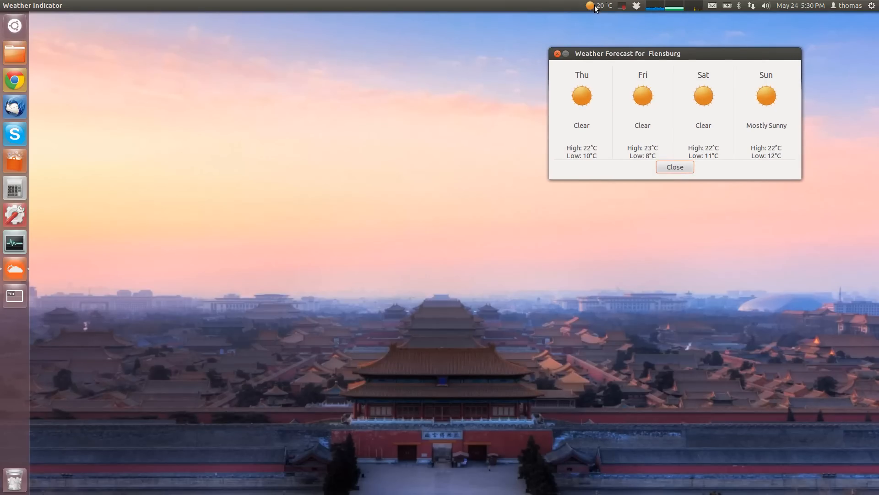
{"action": "left_click", "coordinate": [591, 5]}
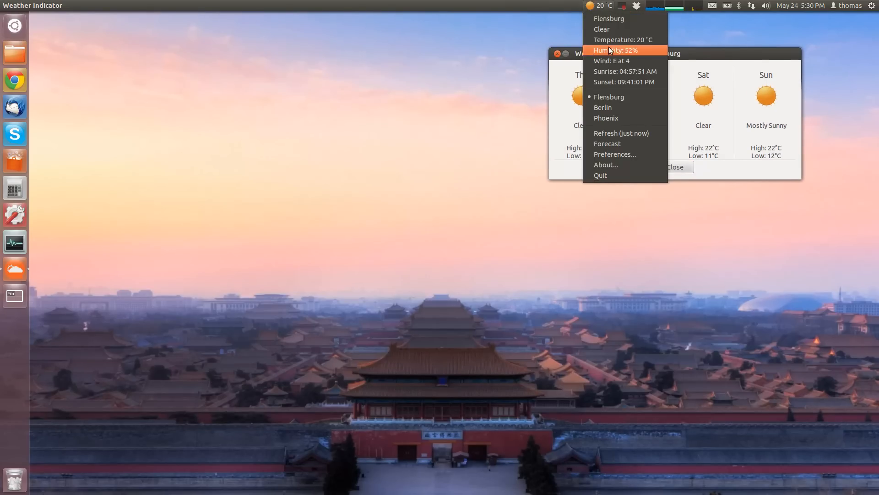
{"action": "mouse_move", "coordinate": [604, 11]}
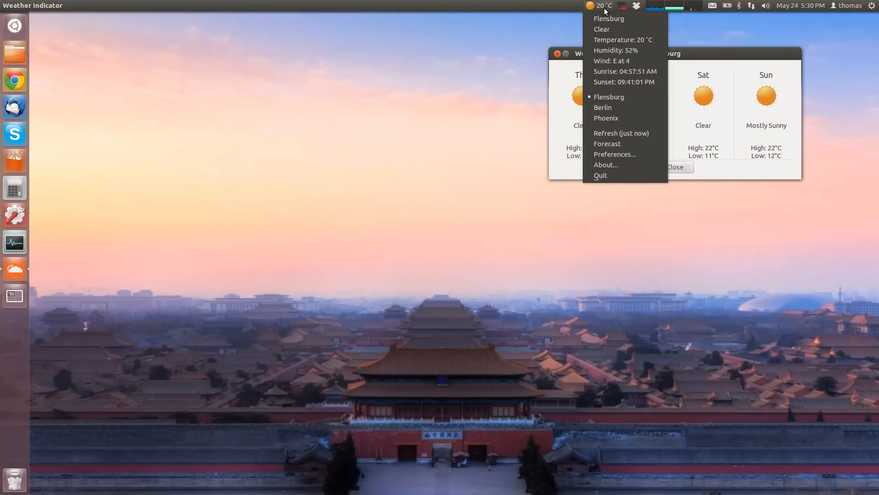
{"action": "mouse_move", "coordinate": [602, 29]}
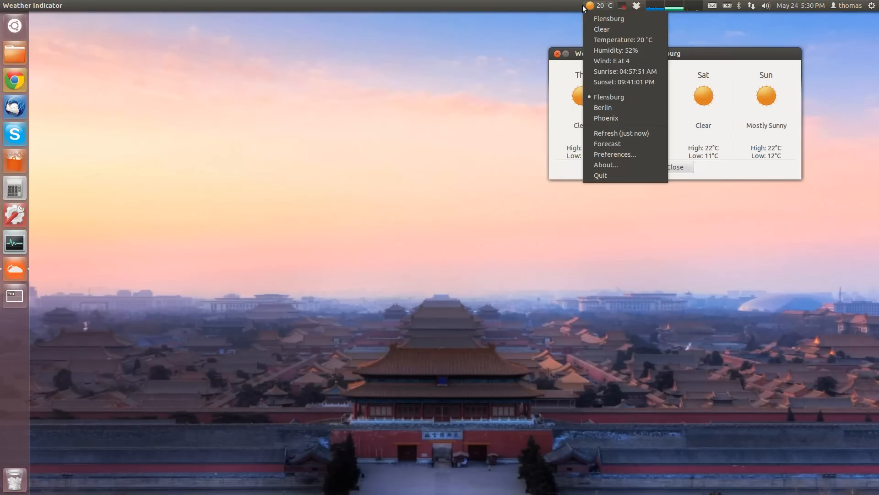
{"action": "mouse_move", "coordinate": [592, 7]}
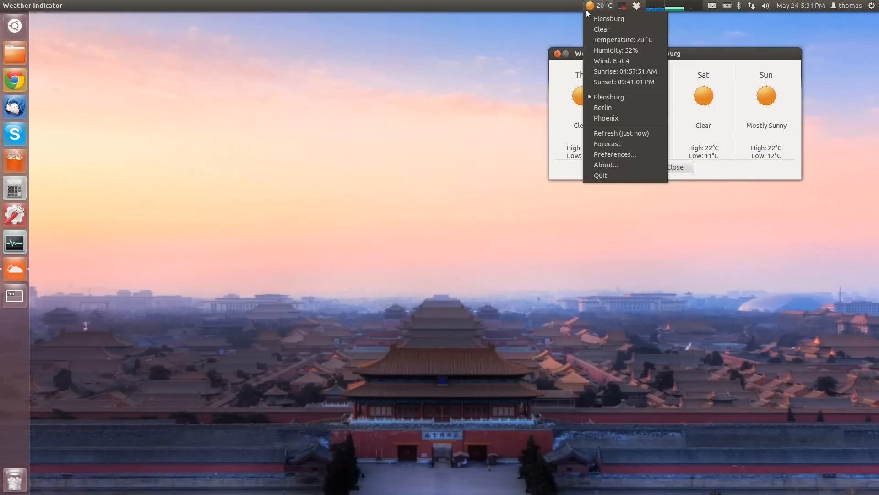
{"action": "mouse_move", "coordinate": [598, 11]}
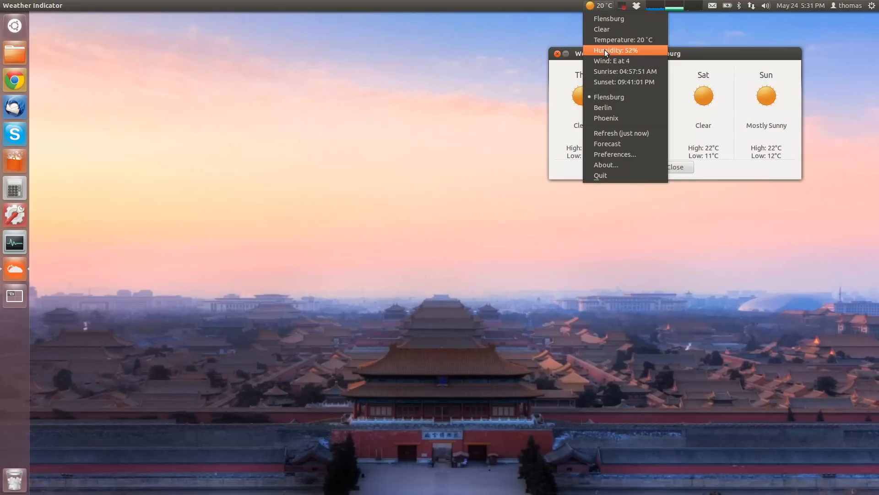
{"action": "mouse_move", "coordinate": [605, 72]}
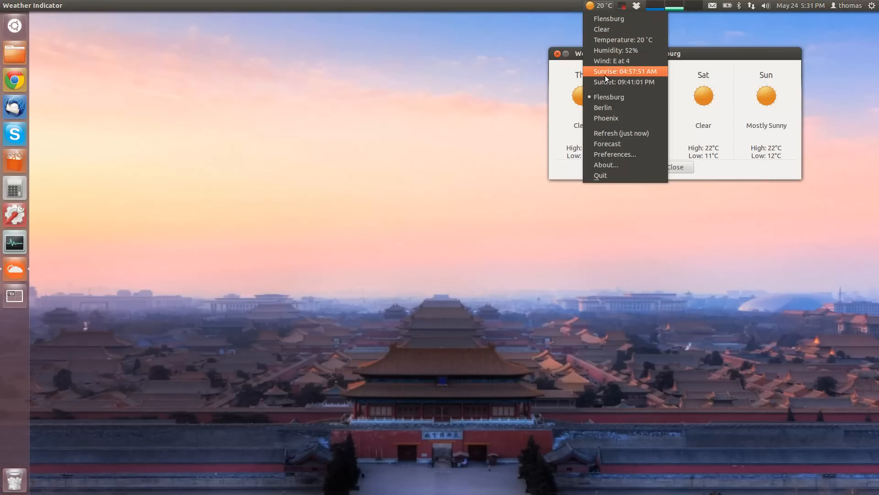